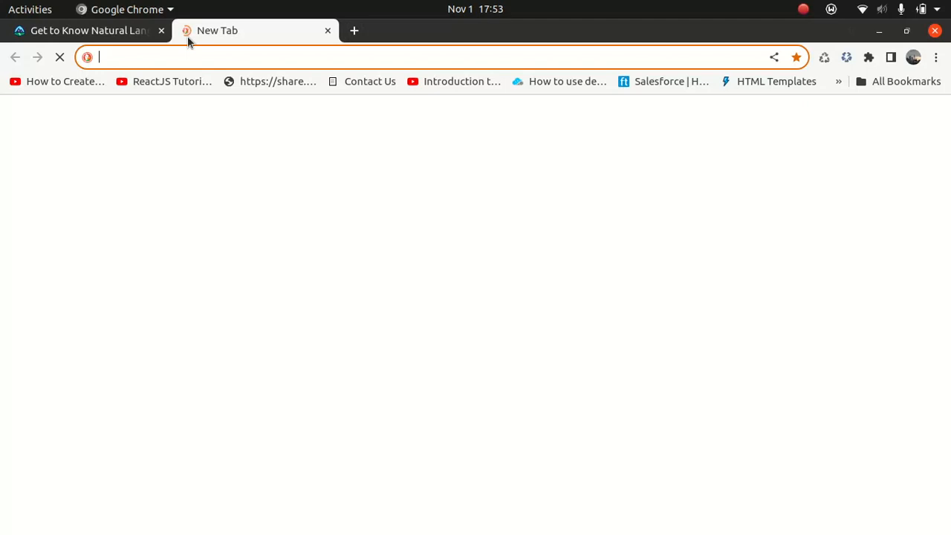
# - Go to countdown.co.nz so the Countdown site loads with the Olive chat open
pyautogui.write('countdown.co.nz')
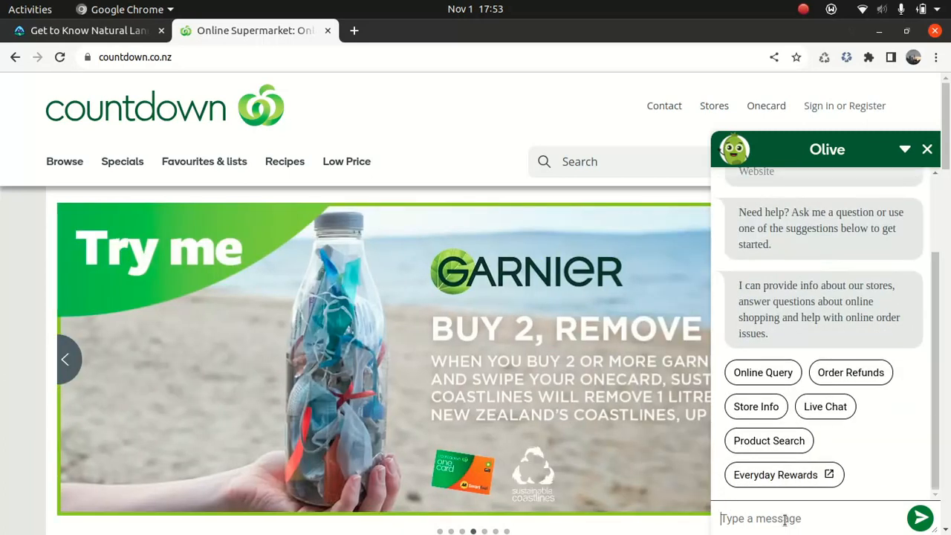
# - Send 'Issue with order' to Olive to get the list of order problem types
pyautogui.write('Issu')
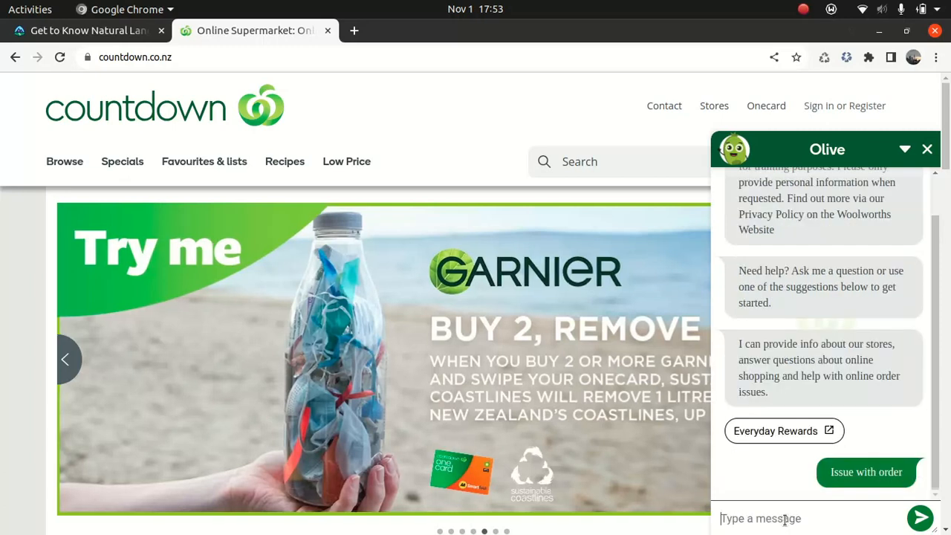
pyautogui.click(866, 472)
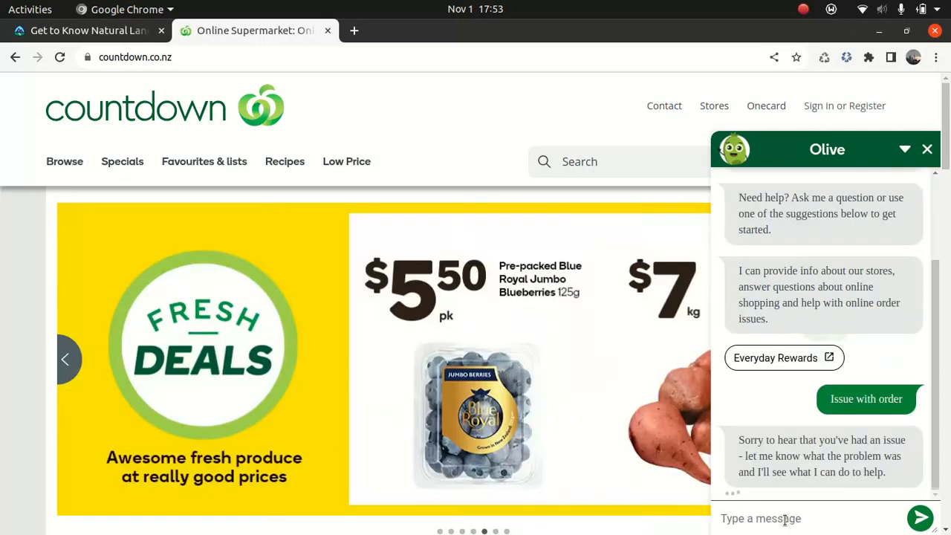
pyautogui.click(867, 399)
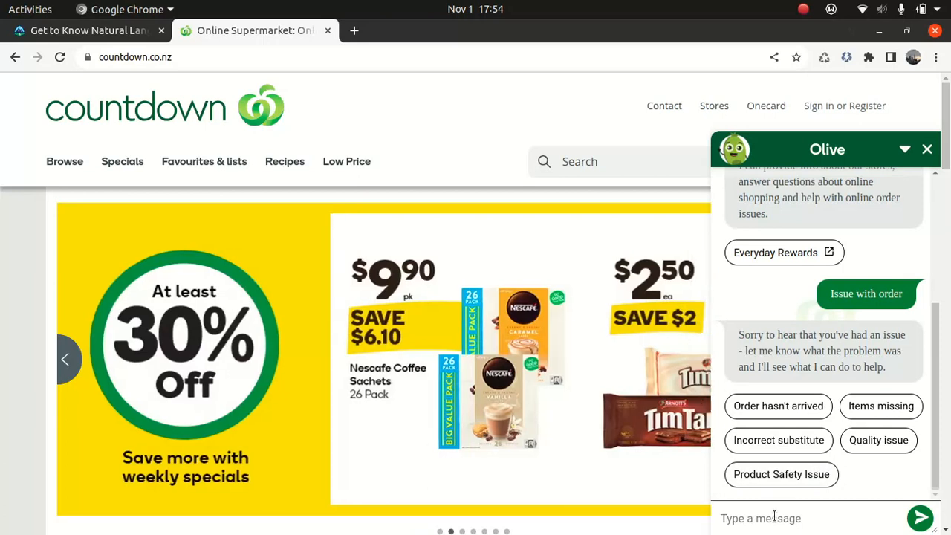
# - Tell Olive 'I did not receive few items in my current order', correcting the misspelling
pyautogui.write('I di')
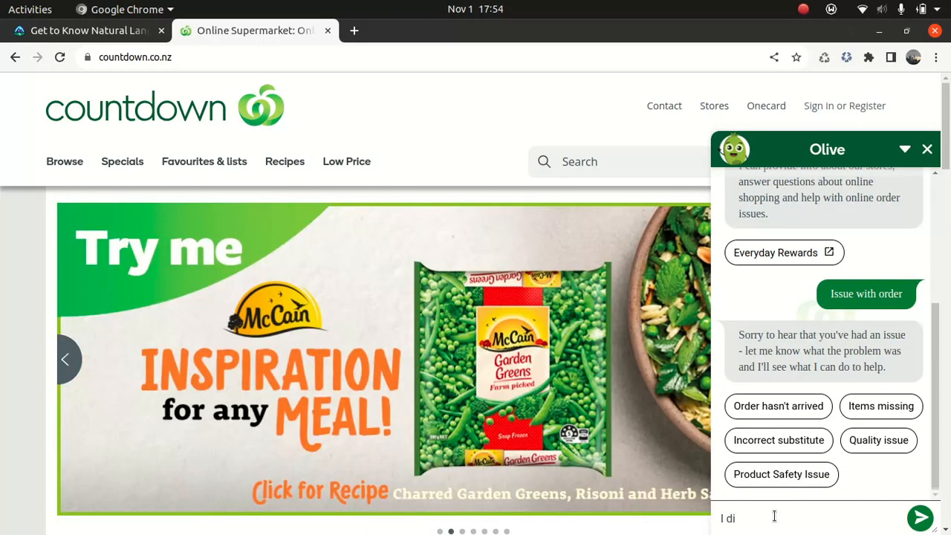
pyautogui.write('d')
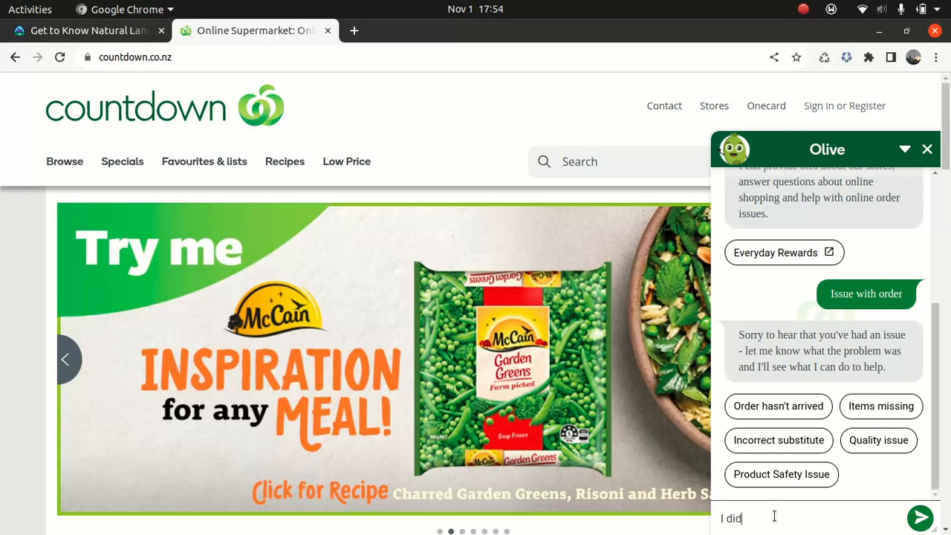
pyautogui.write('not recie')
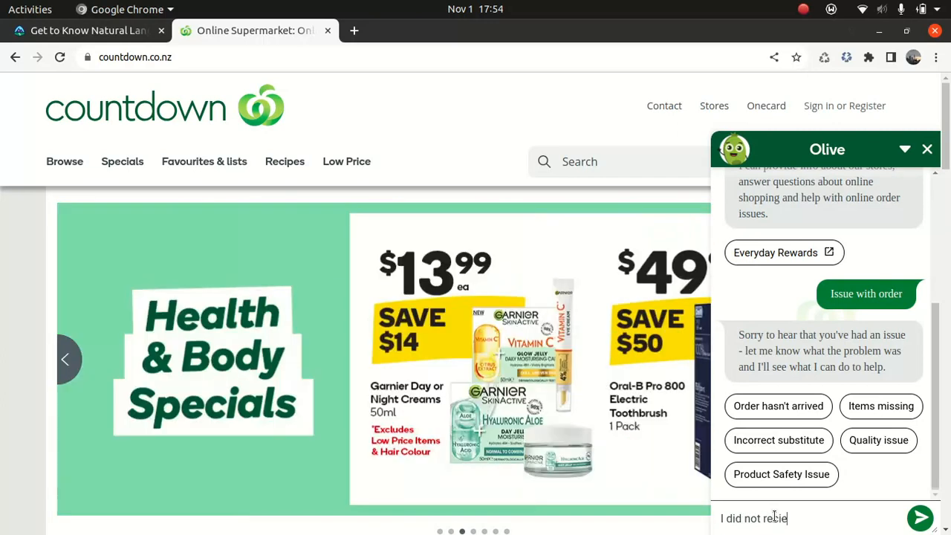
pyautogui.write('ve few items')
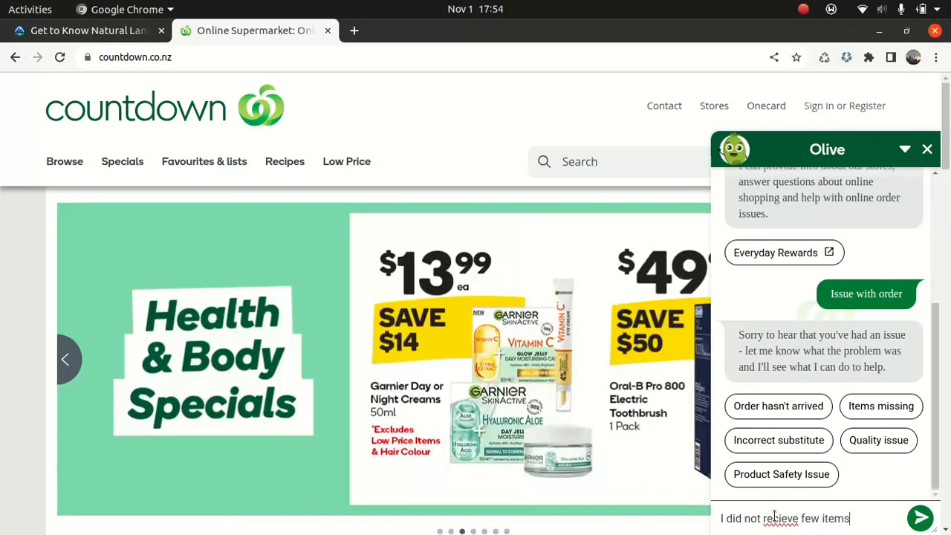
pyautogui.write('in my current order')
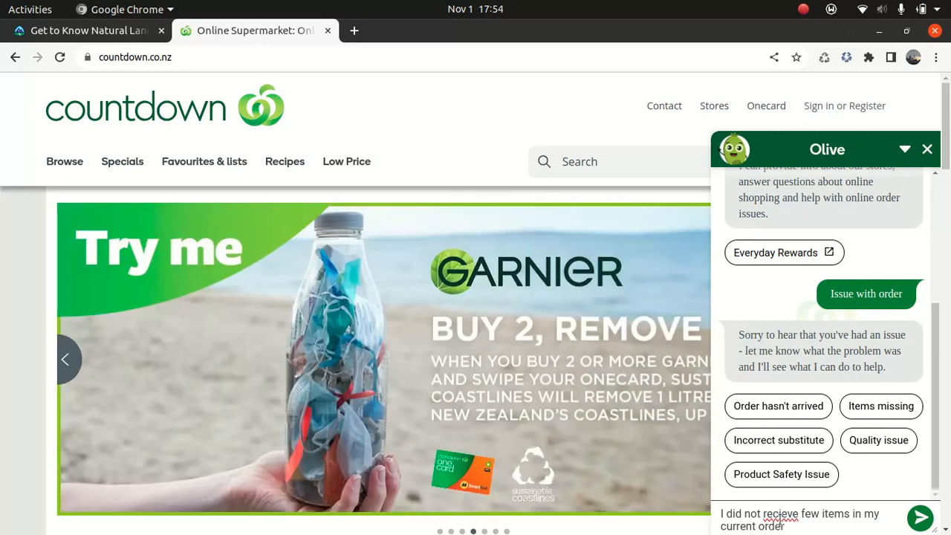
pyautogui.rightClick(755, 514)
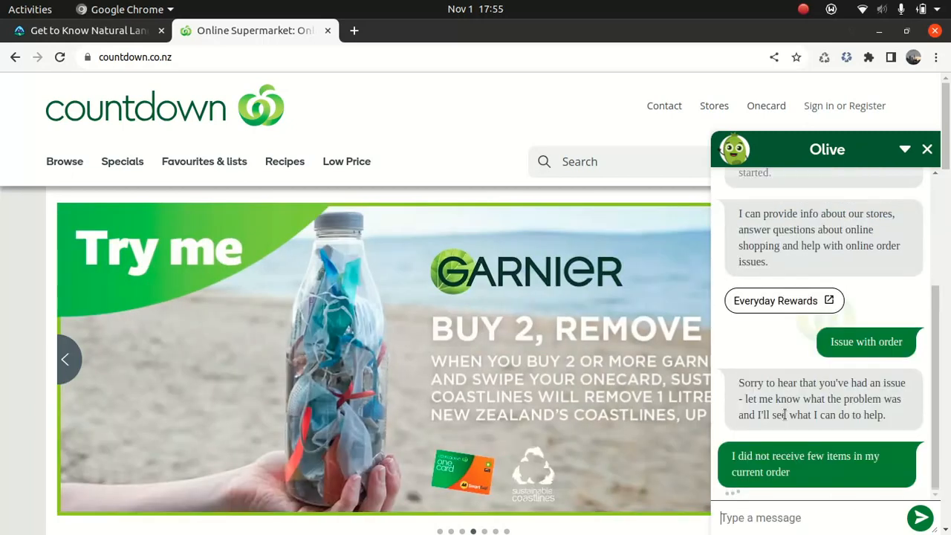
# - Get Olive's Contact Customer Care suggestion, then close the Olive chat window
pyautogui.click(816, 463)
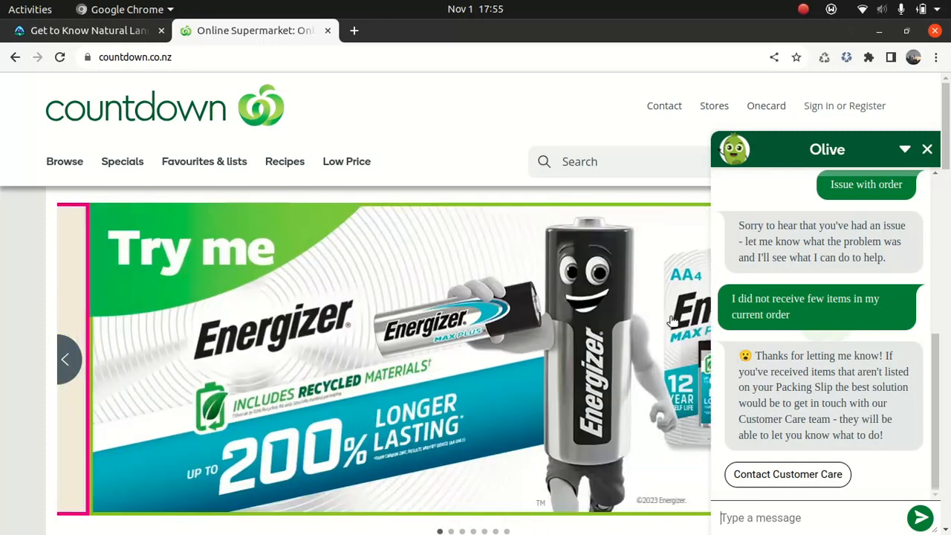
pyautogui.click(928, 149)
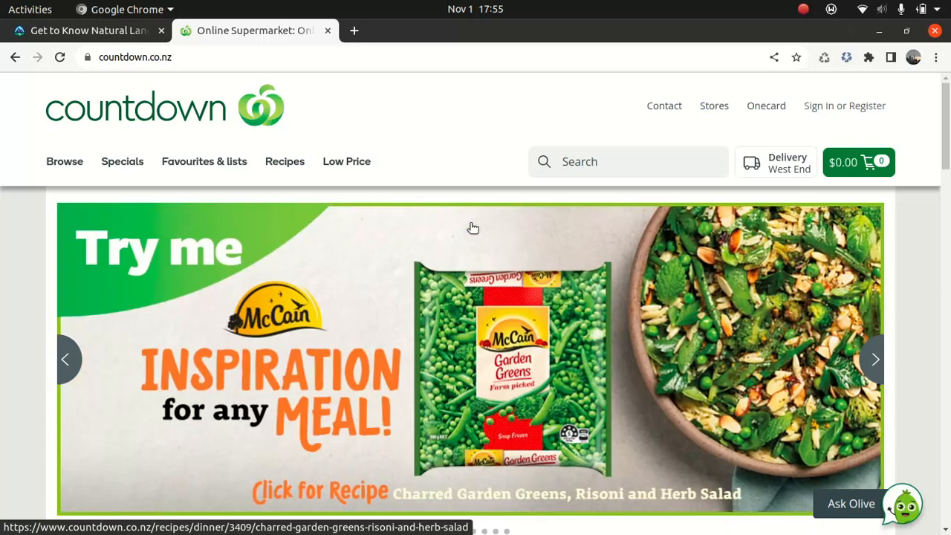
pyautogui.moveTo(457, 156)
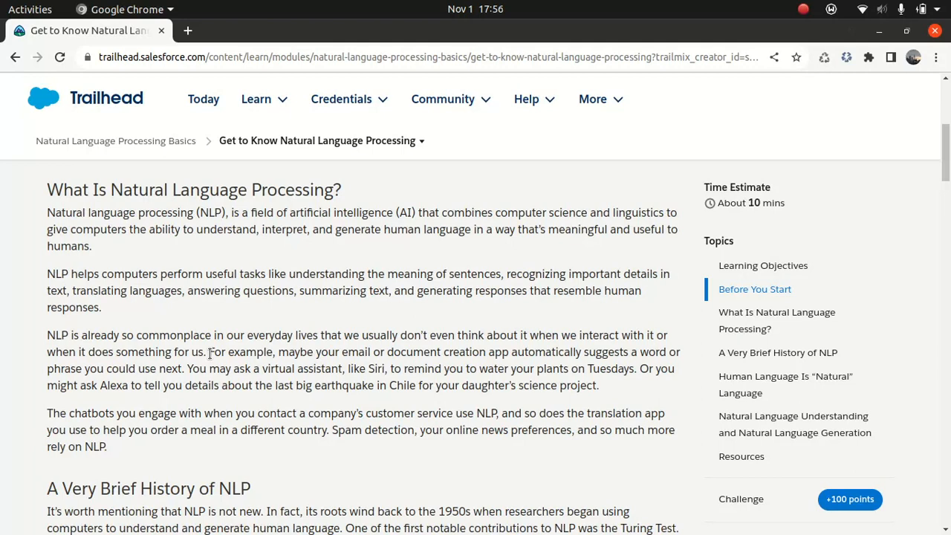
pyautogui.moveTo(280, 305)
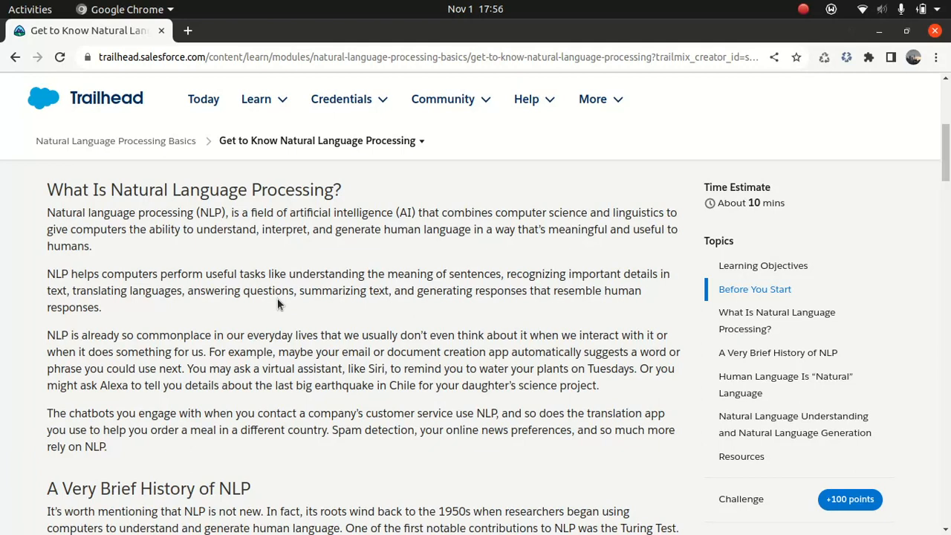
pyautogui.moveTo(425, 229)
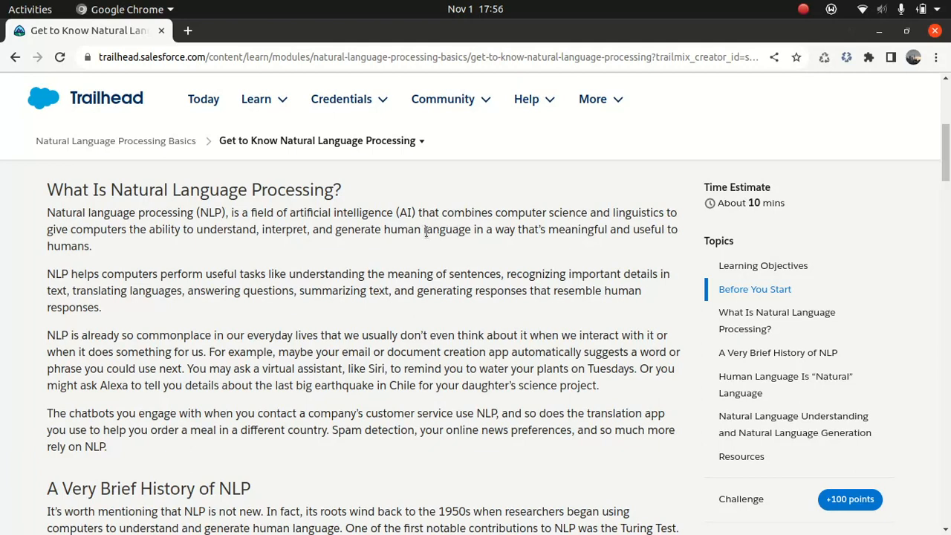
pyautogui.moveTo(80, 251)
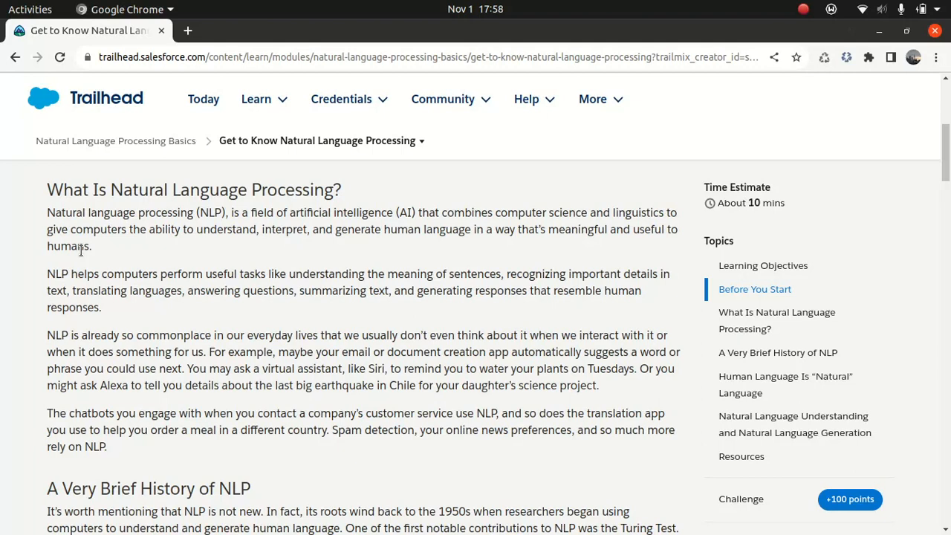
# - Scroll down to 'A Very Brief History of NLP' and the Turing Test illustration
pyautogui.scroll(-3)
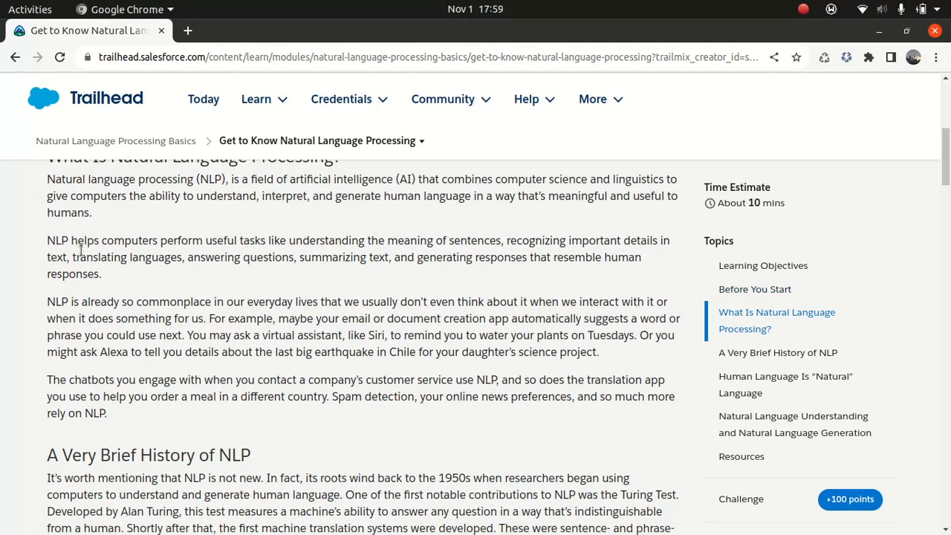
pyautogui.scroll(-3)
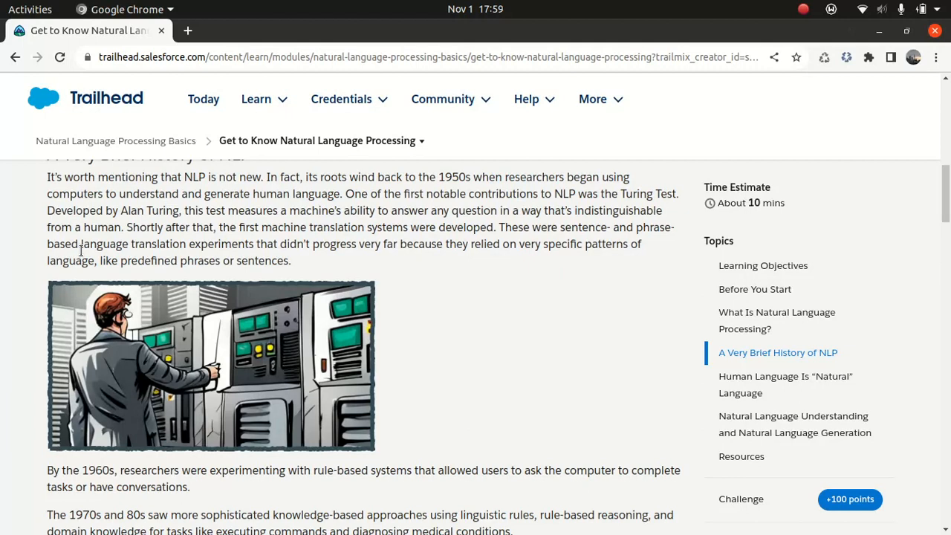
# - Scroll through the NLP history timeline to the Note and 'Human Language Is Natural Language'
pyautogui.scroll(-3)
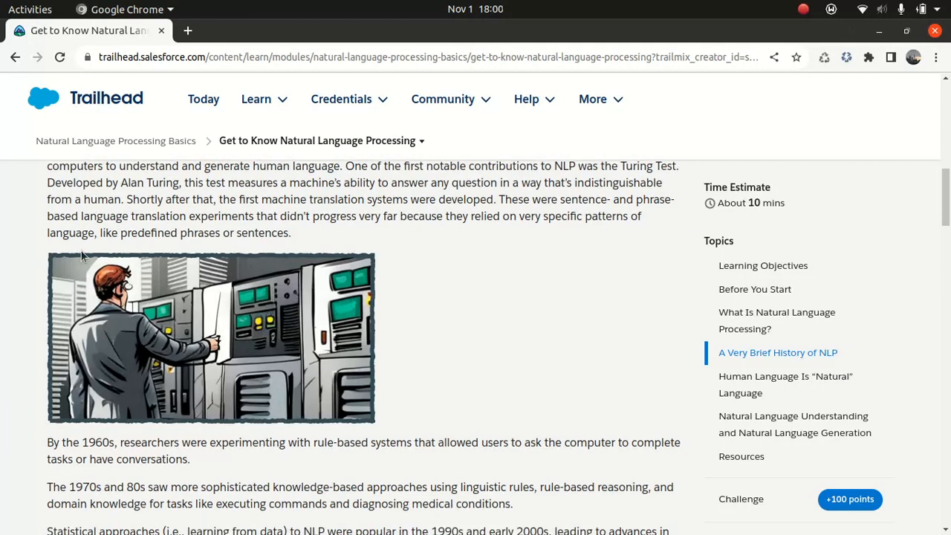
pyautogui.scroll(-3)
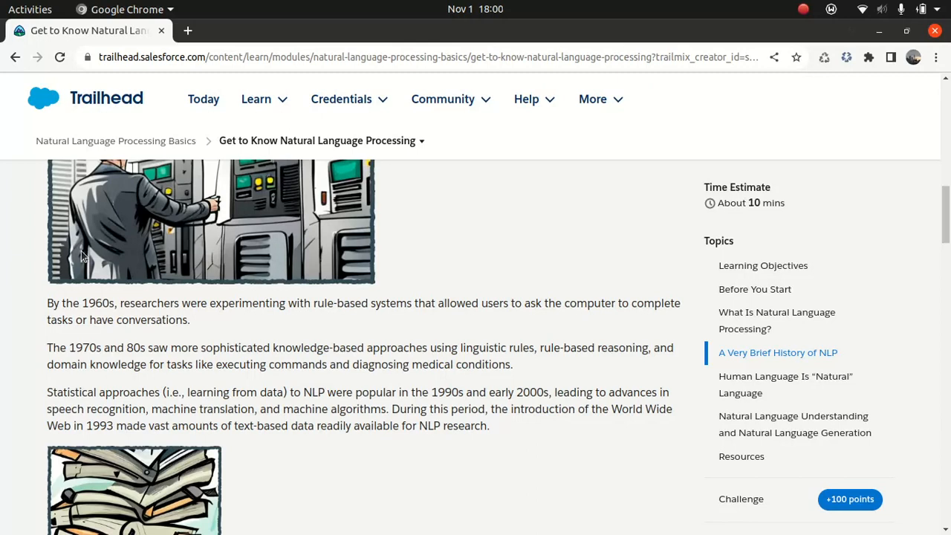
pyautogui.scroll(-3)
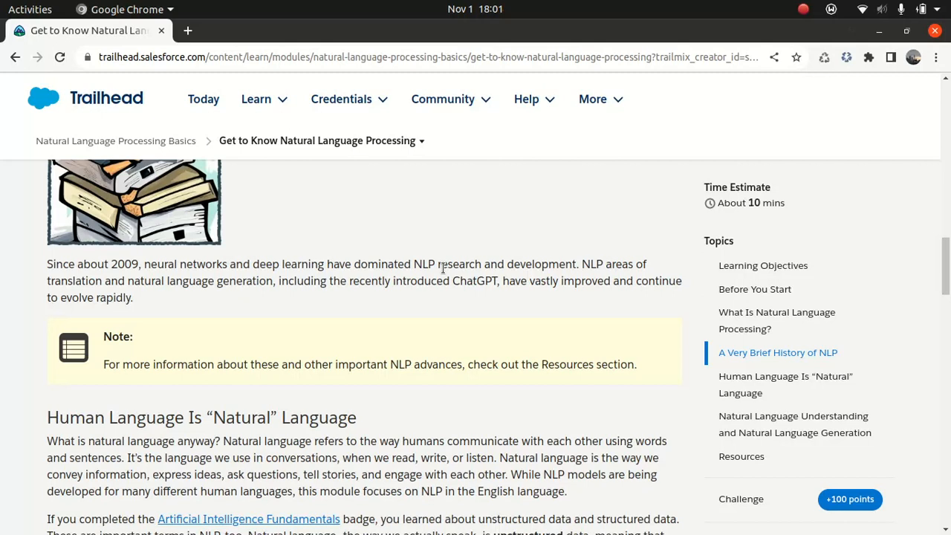
# - Scroll past the shelter-dog example to the structured list and NLU/NLG heading
pyautogui.scroll(-3)
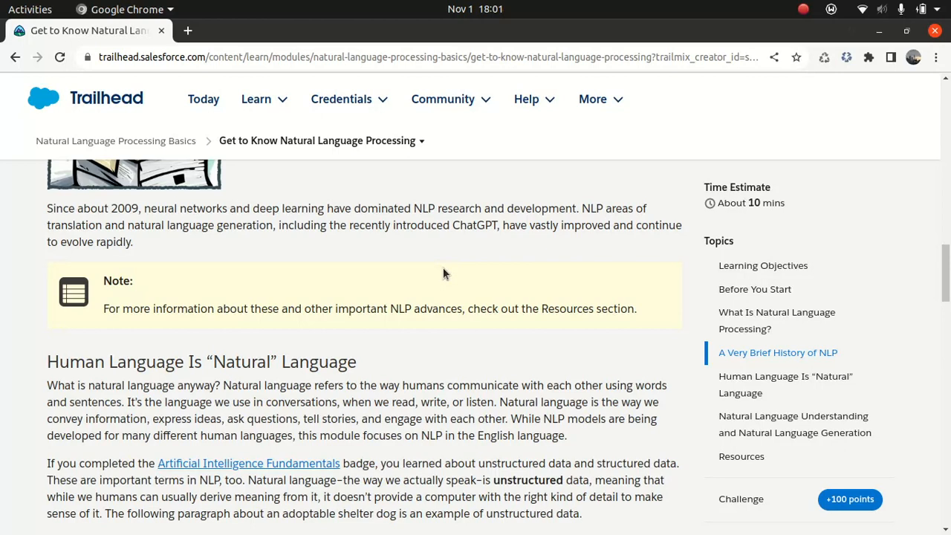
pyautogui.scroll(-3)
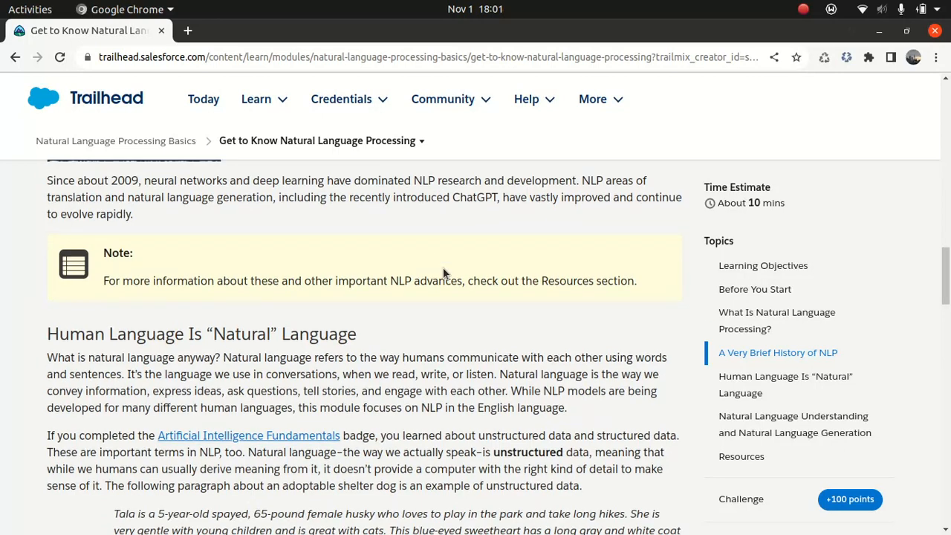
pyautogui.scroll(-3)
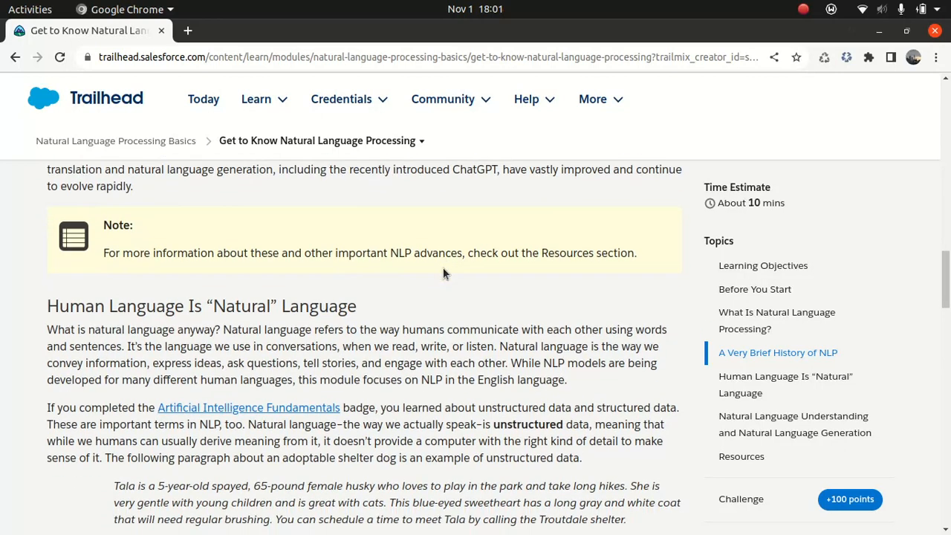
pyautogui.scroll(-3)
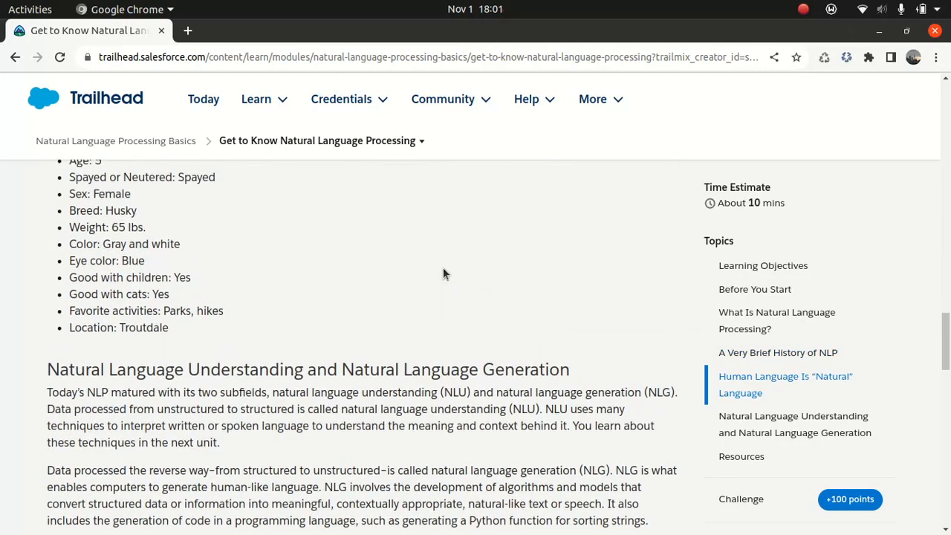
# - Scroll around the dog list to show the NLU/NLG paragraph on parse trees versus deep learning
pyautogui.scroll(-3)
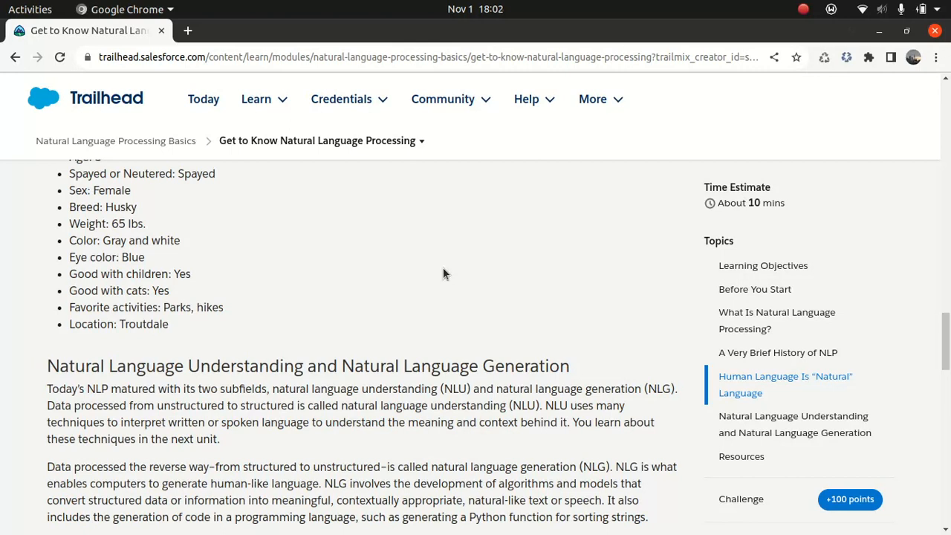
pyautogui.scroll(3)
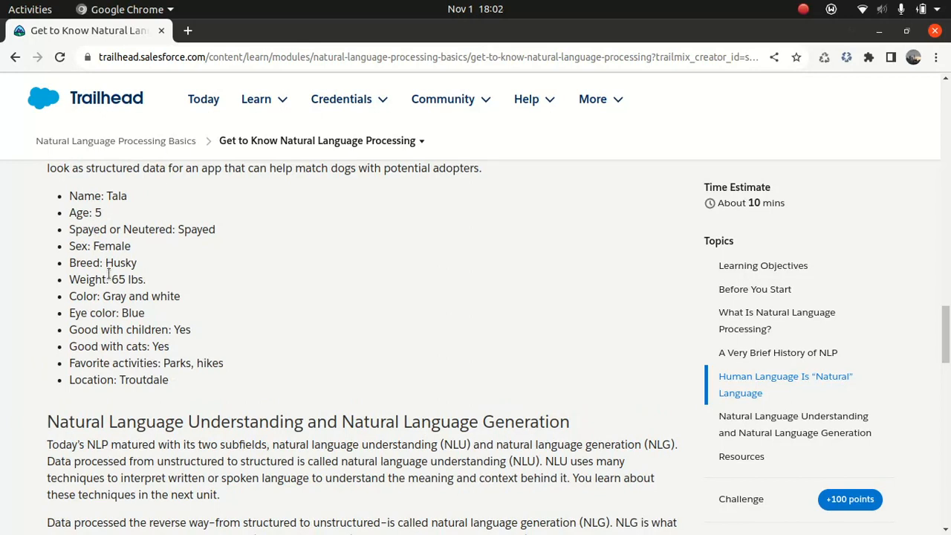
pyautogui.scroll(-3)
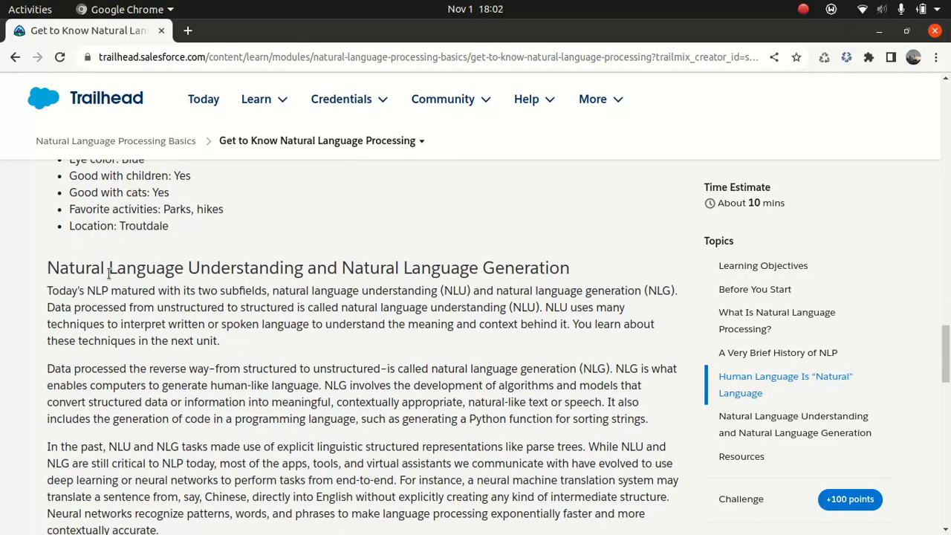
# - Scroll to the end of the NLU/NLG section so the Resources heading shows
pyautogui.scroll(-3)
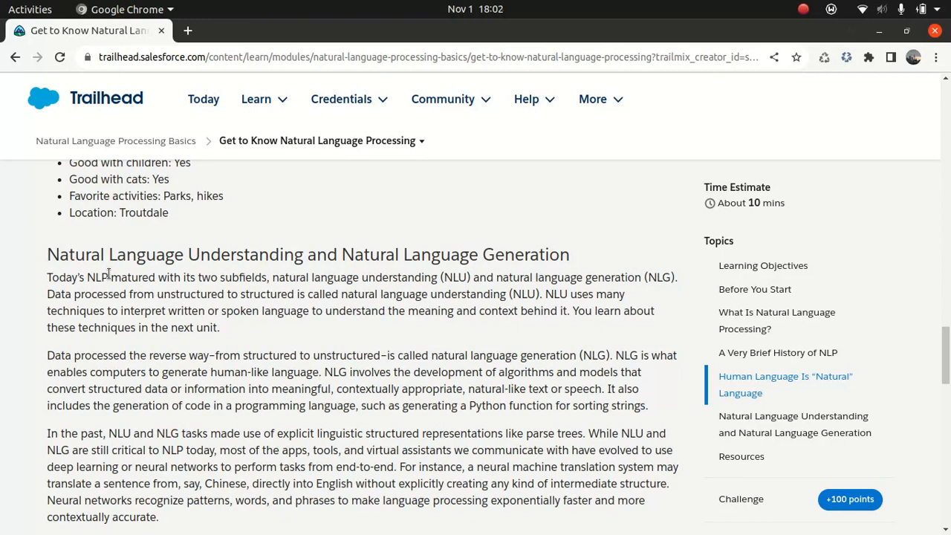
pyautogui.scroll(-3)
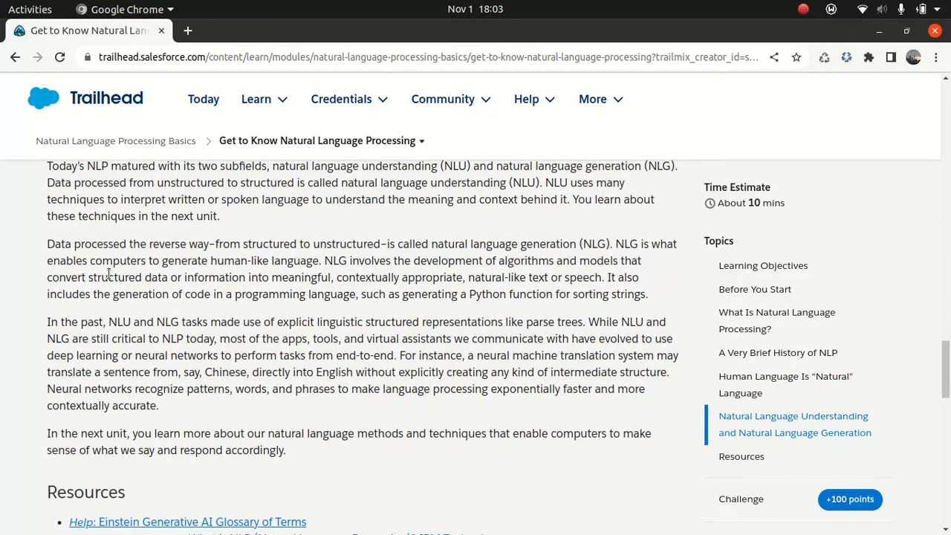
pyautogui.scroll(3)
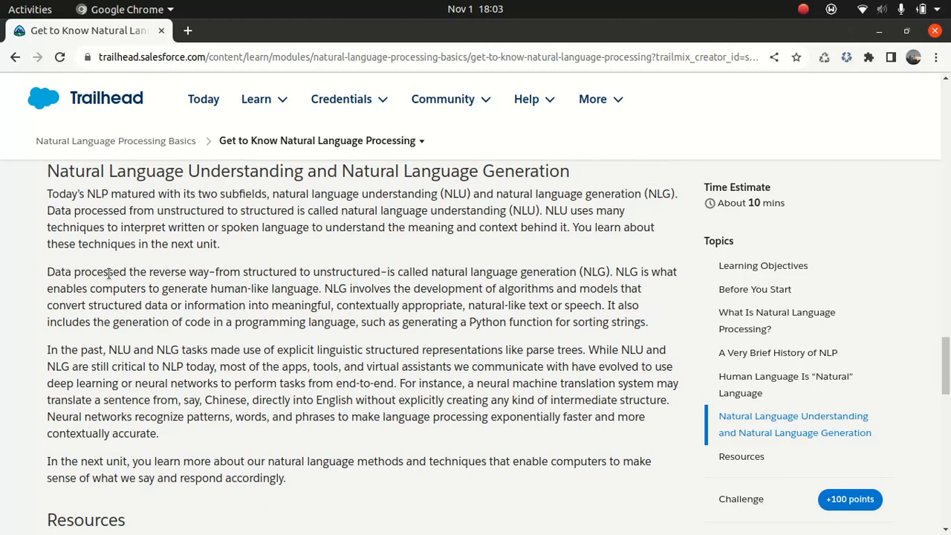